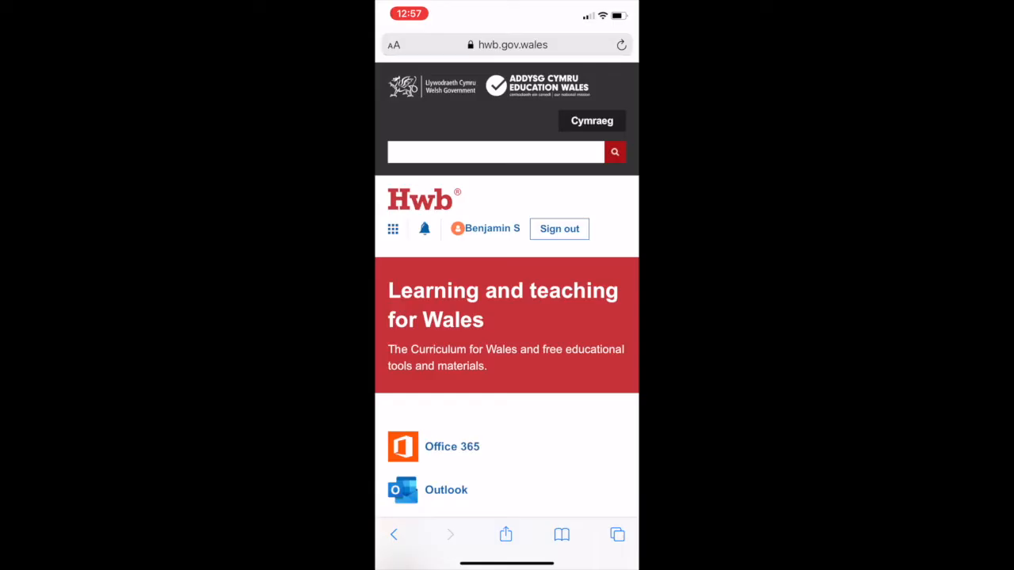
Scroll down the Hwb homepage to reach the Office 365 link
scroll(down, 3)
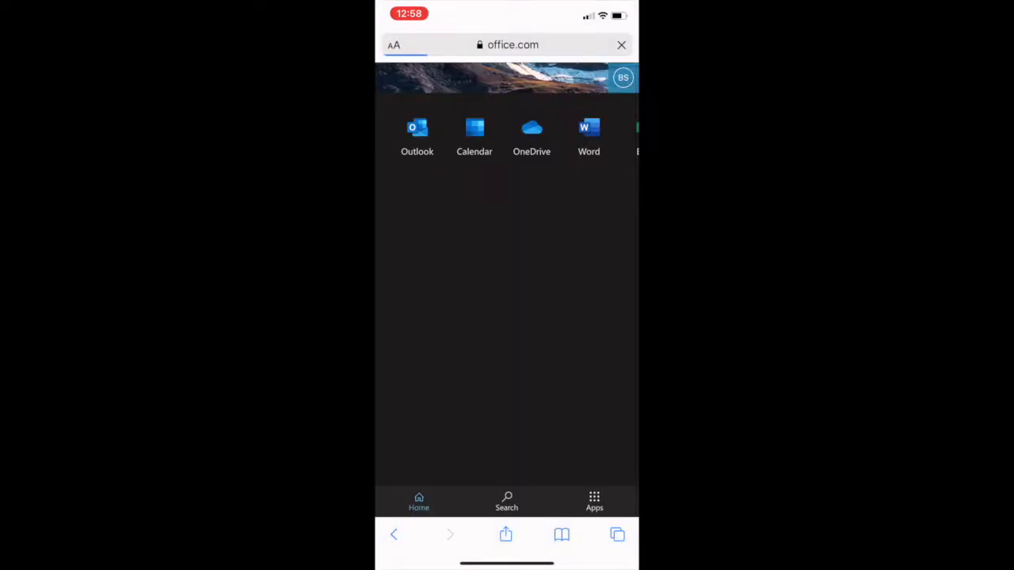
Open OneDrive from the Office apps and view the My files options
click(618, 534)
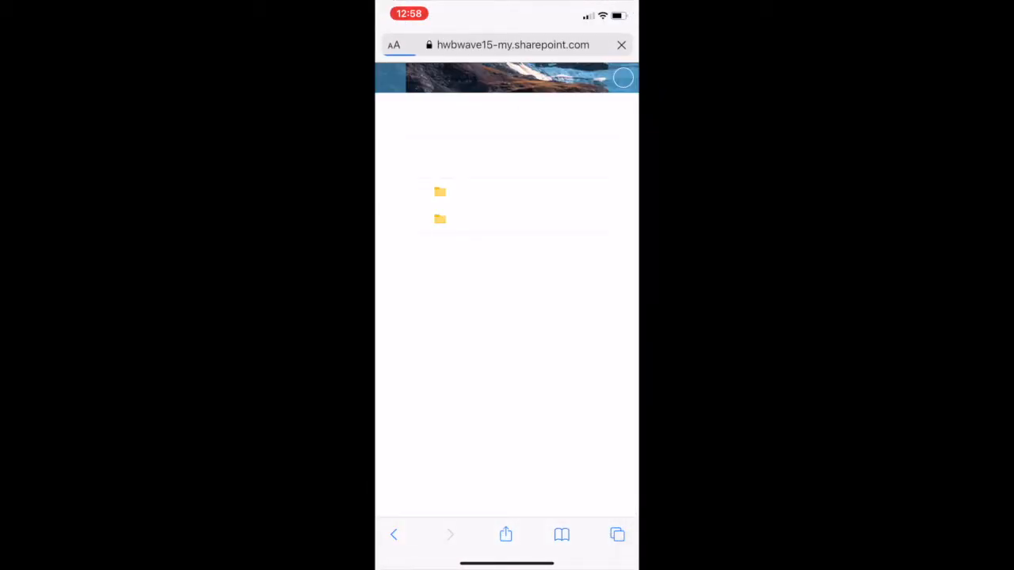
click(426, 108)
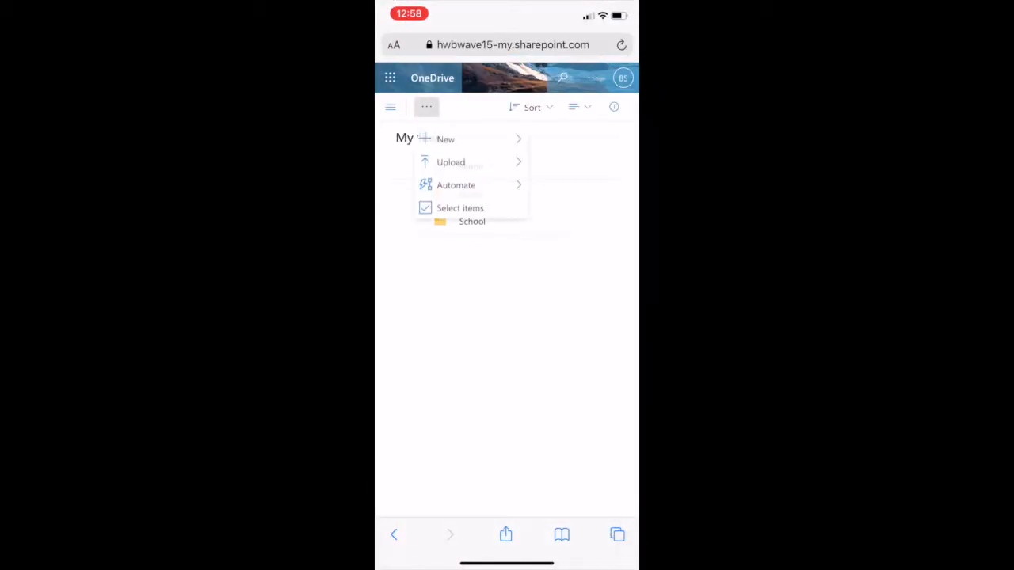
click(446, 139)
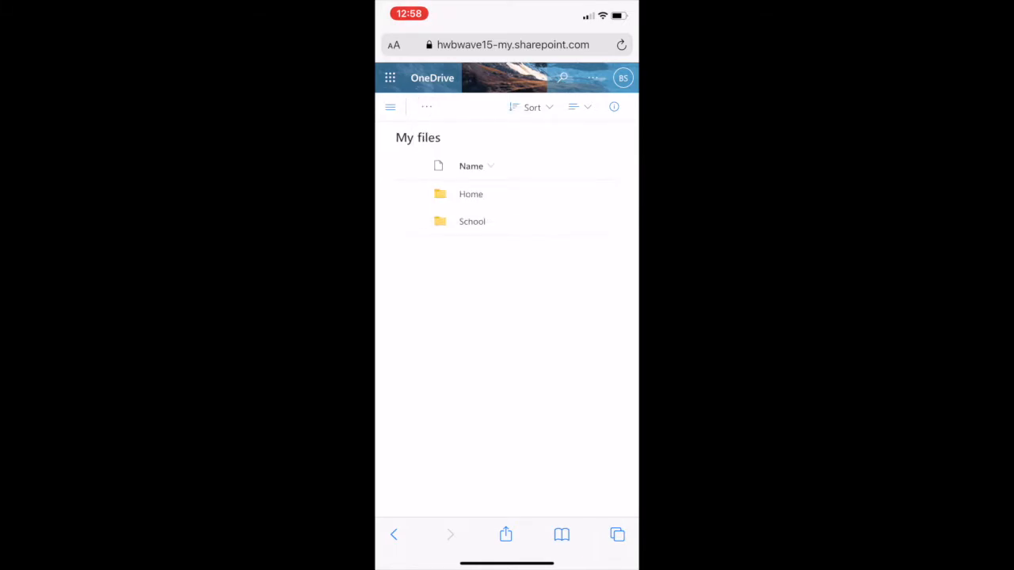
Start a Files upload into My files and choose Photo Library as the source
click(426, 108)
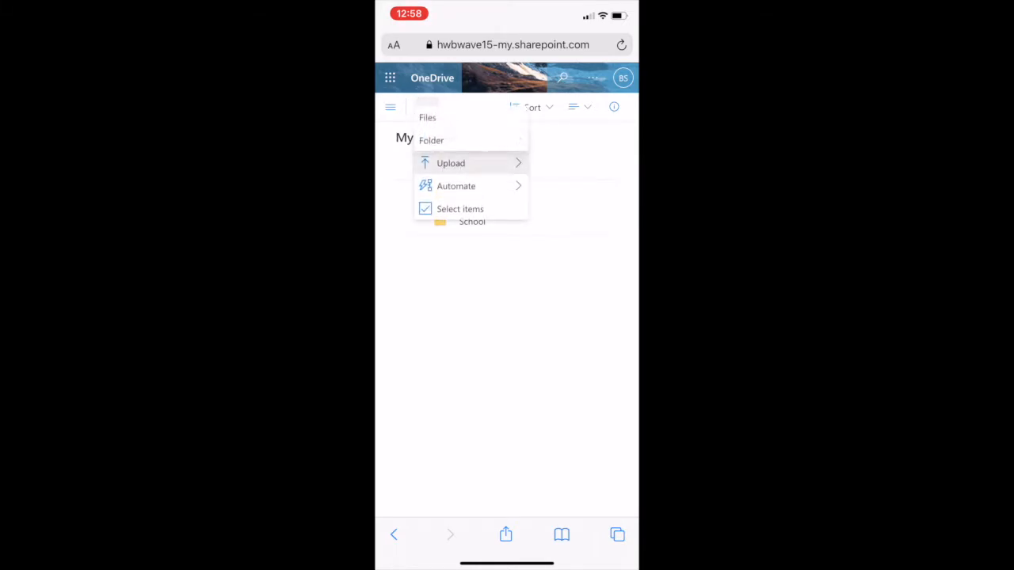
click(450, 163)
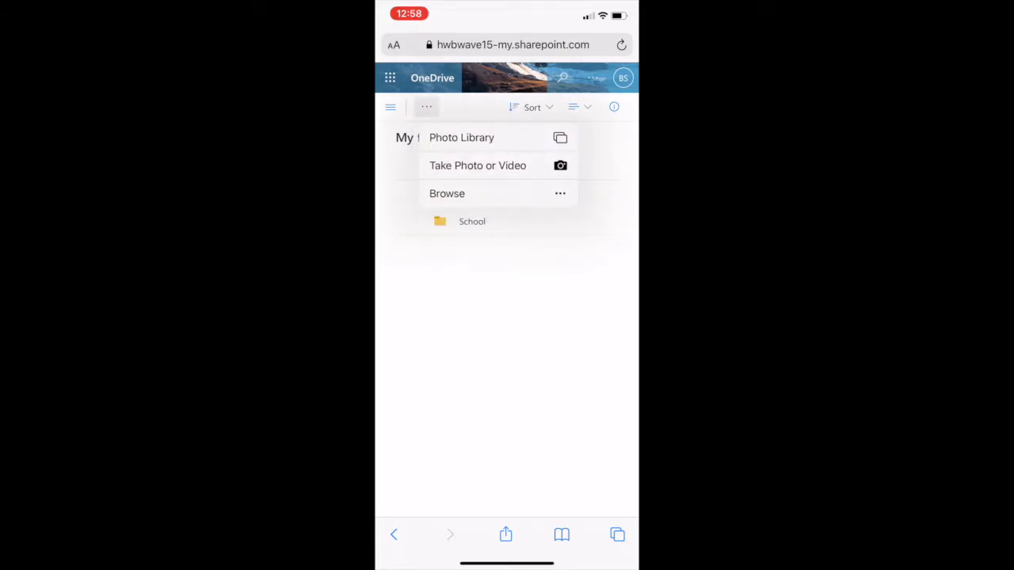
click(461, 136)
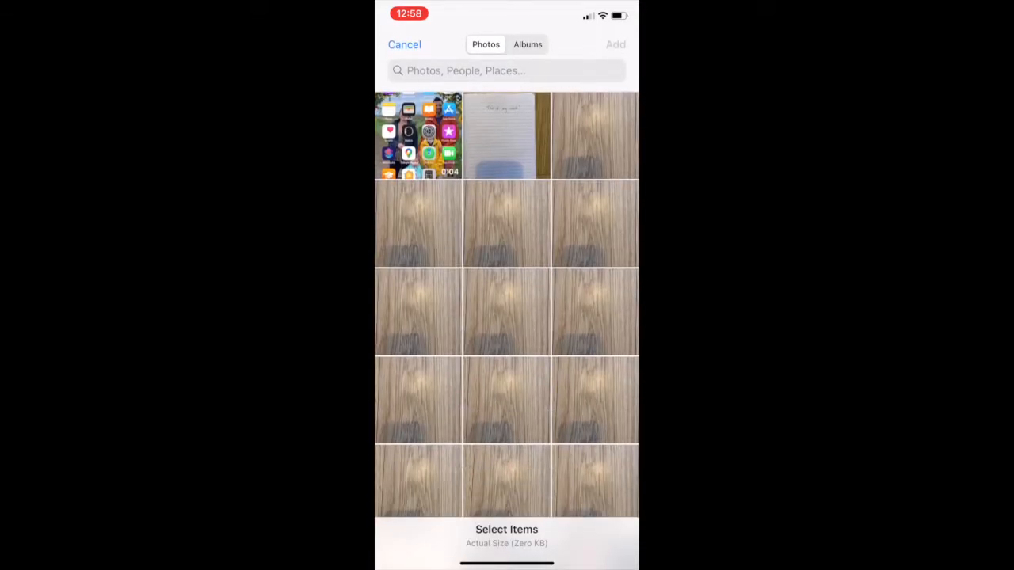
click(507, 135)
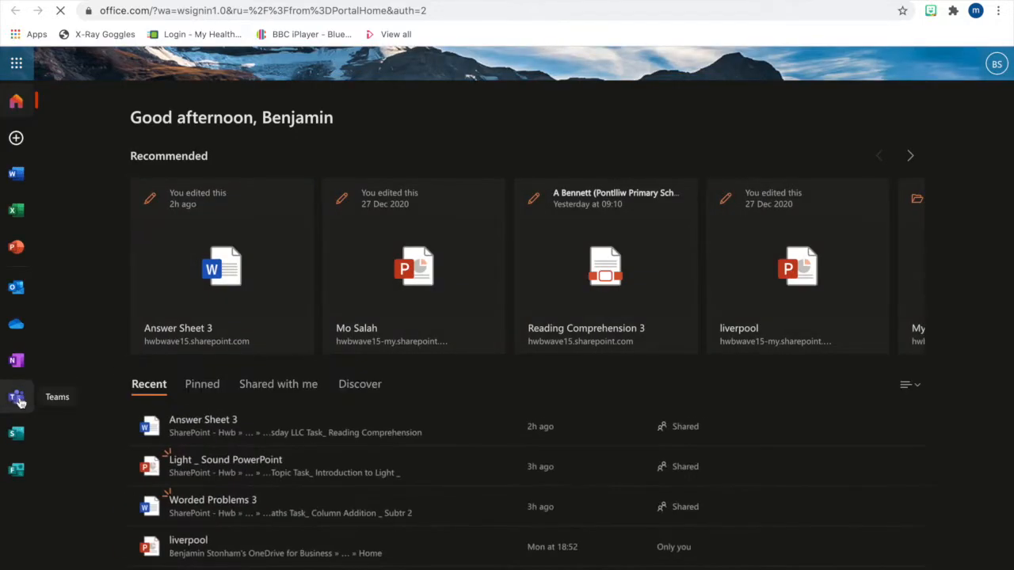
Open Microsoft Teams from the Office 365 app bar
click(16, 396)
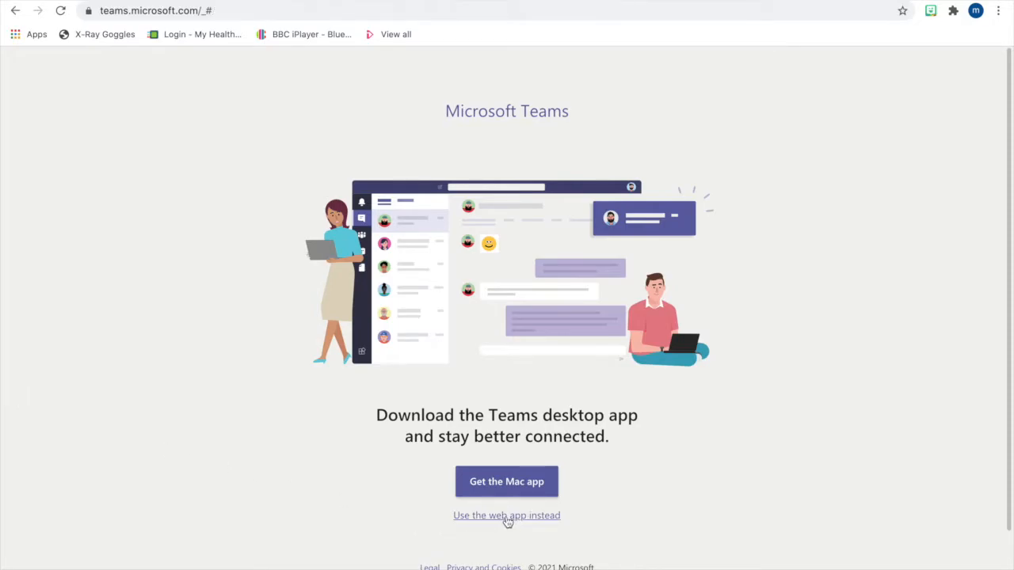
Use the Teams web app and show the Year 5 2020/21 team's Assignments
click(507, 515)
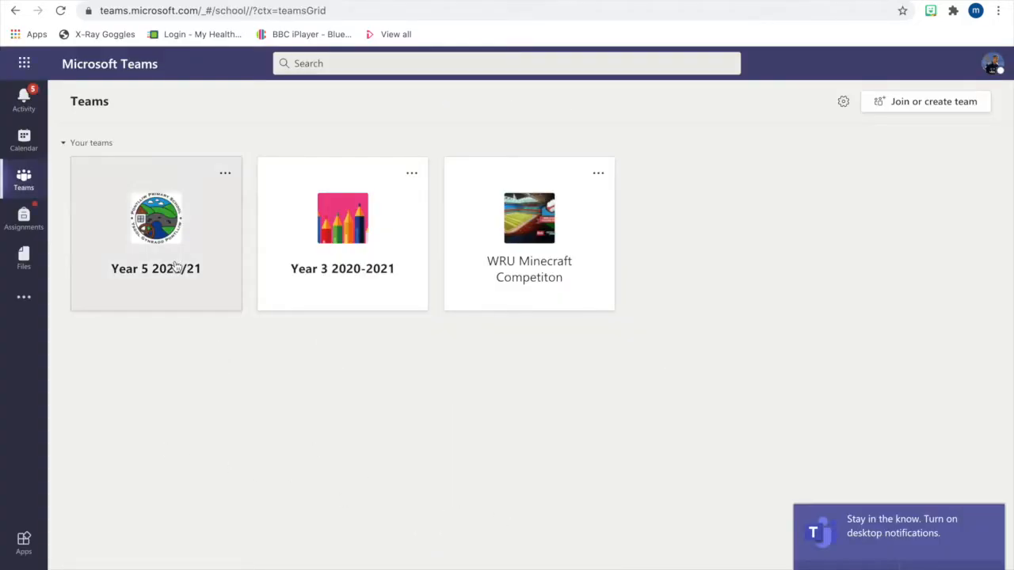
click(155, 219)
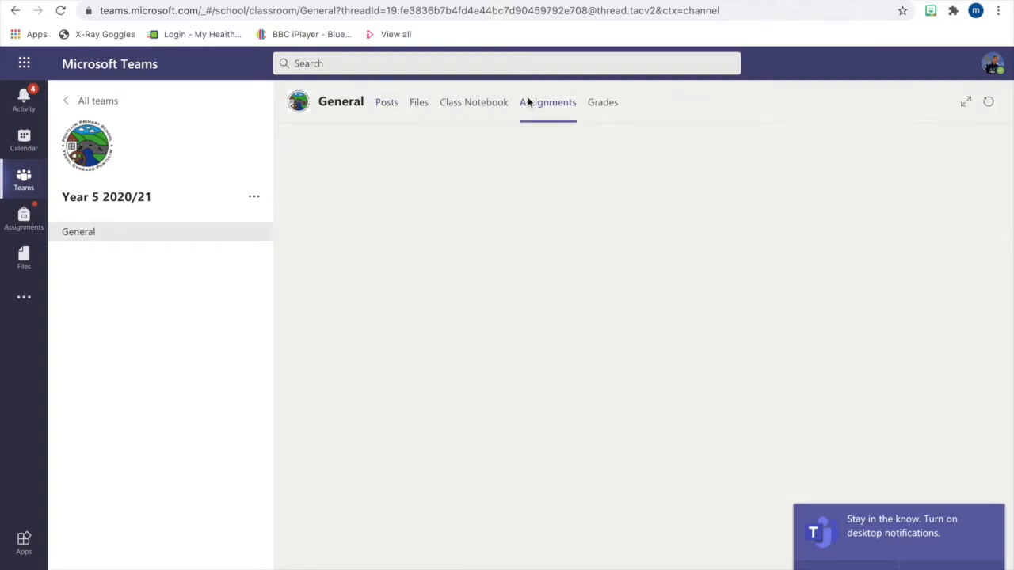
click(549, 101)
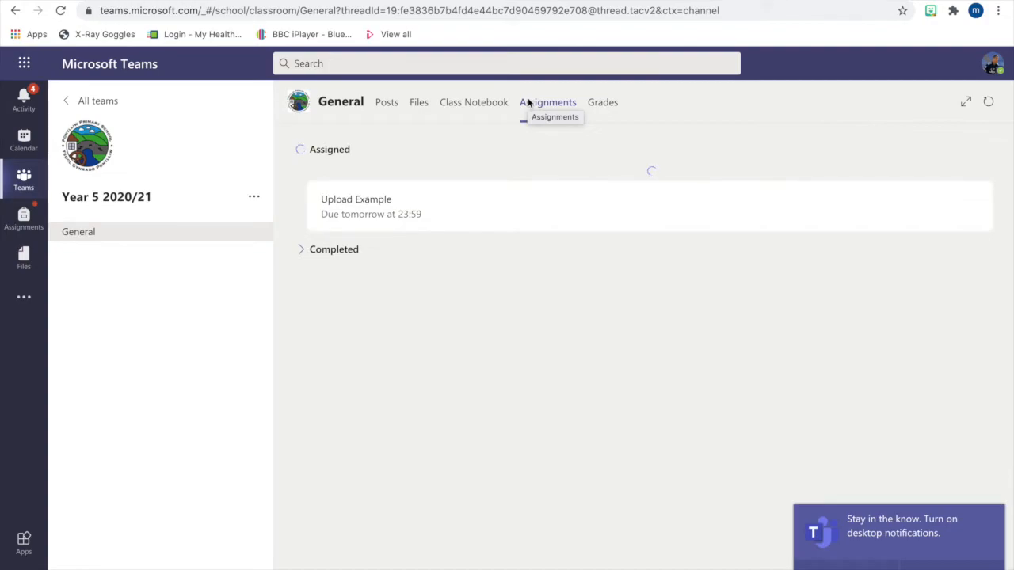
click(548, 101)
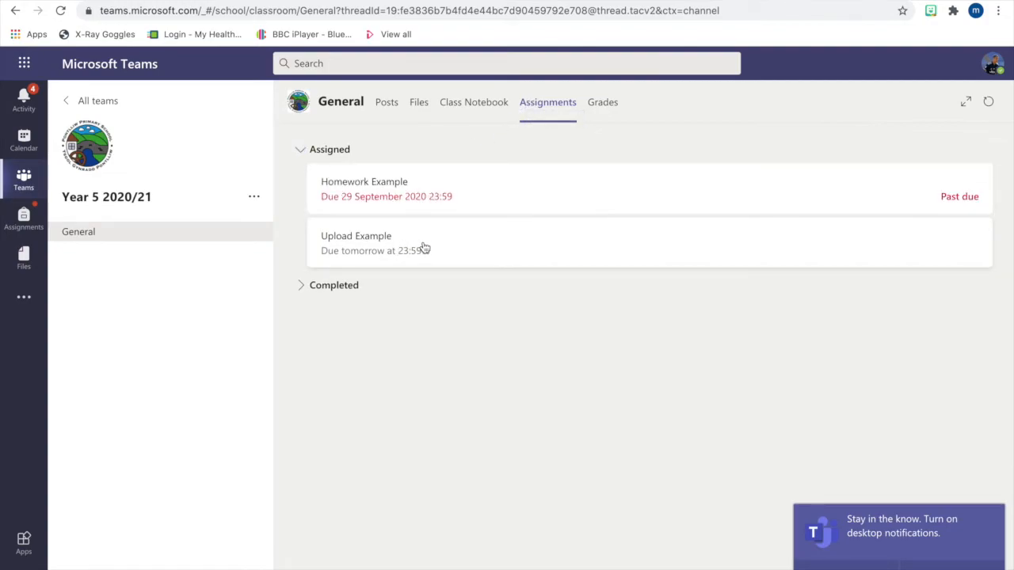
mouse_move(404, 251)
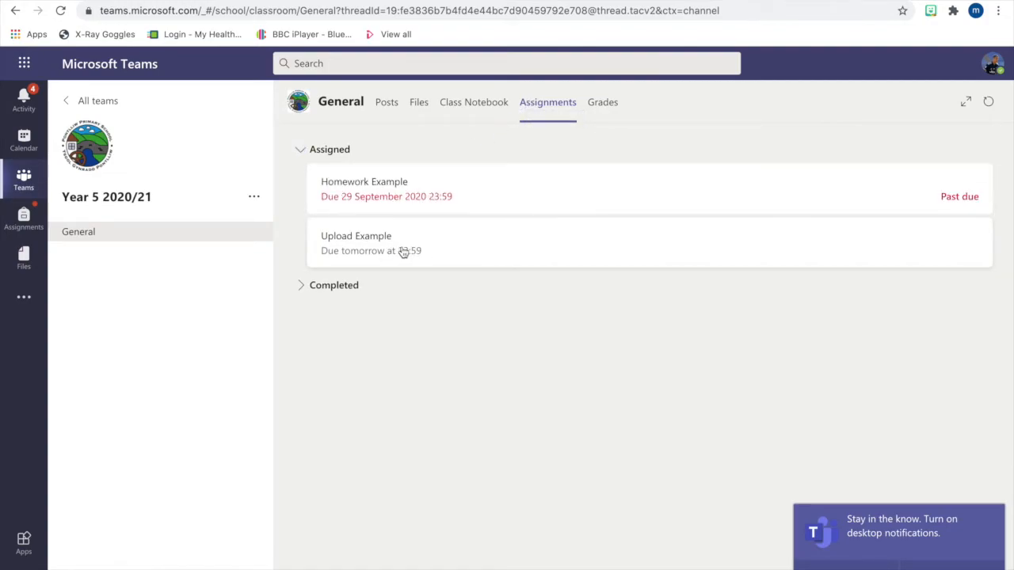
Open the Upload Example assignment and begin adding work from OneDrive
click(354, 244)
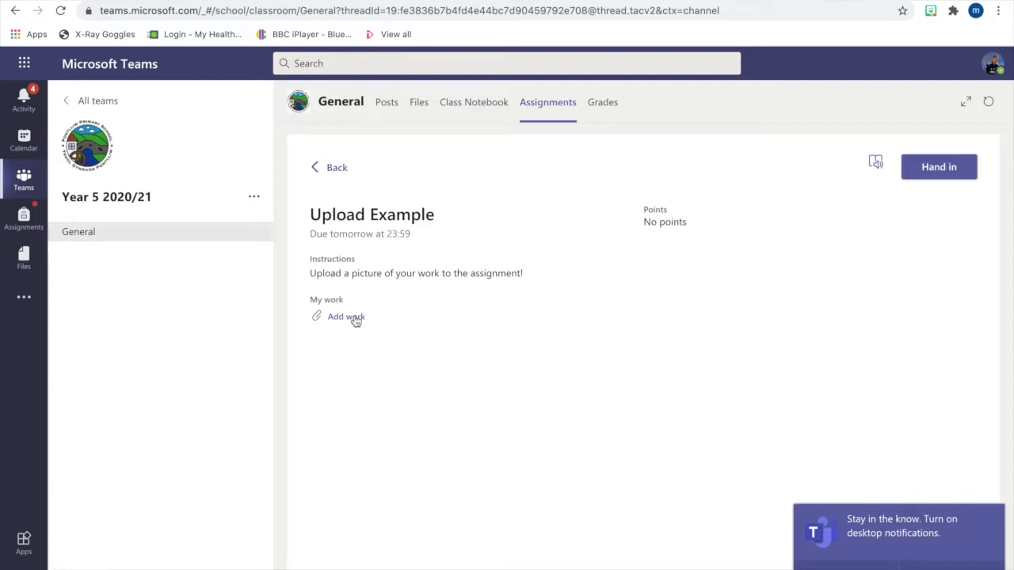
click(345, 317)
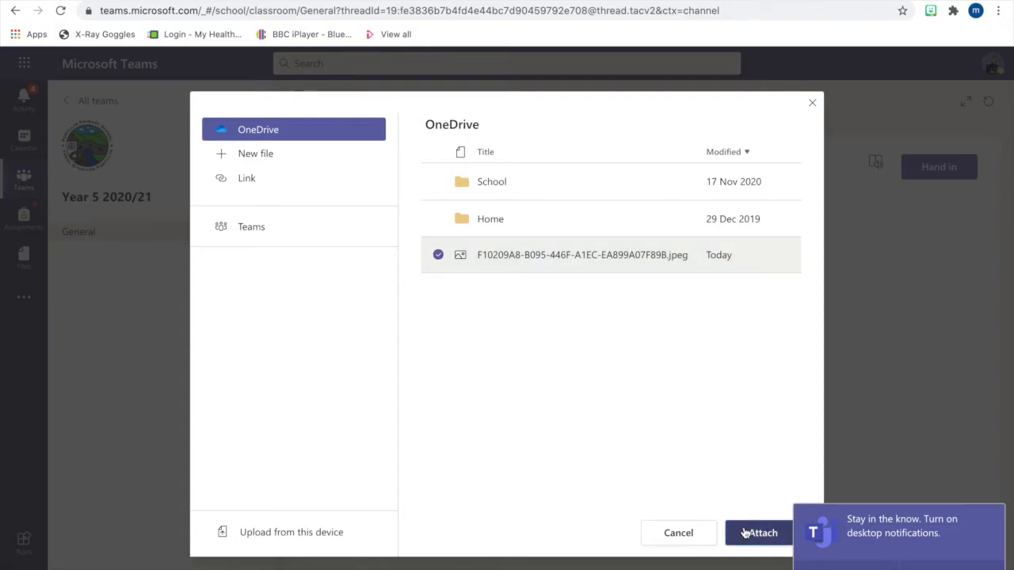
Attach the chosen OneDrive photo as work on the Upload Example assignment
click(757, 532)
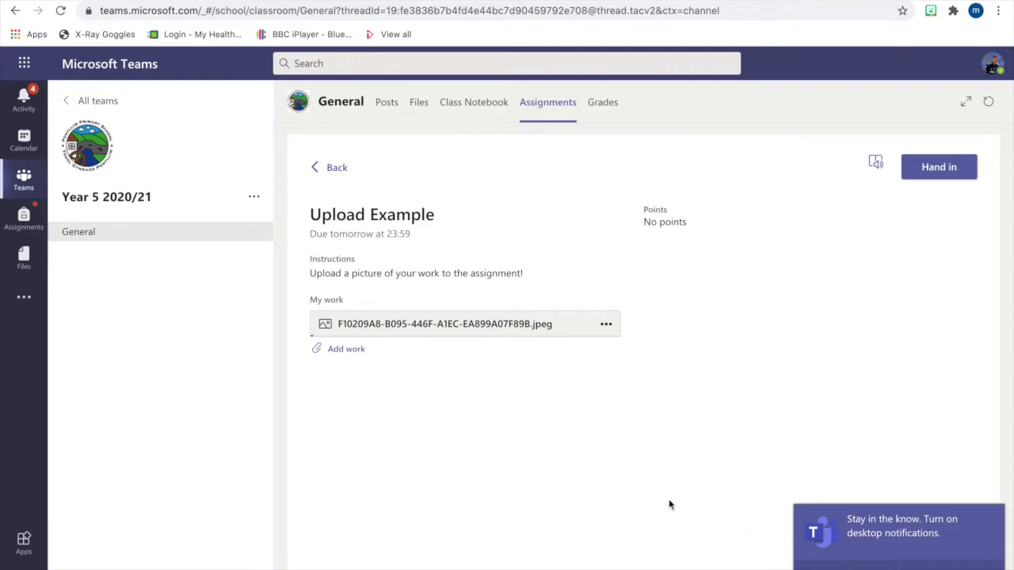
mouse_move(762, 407)
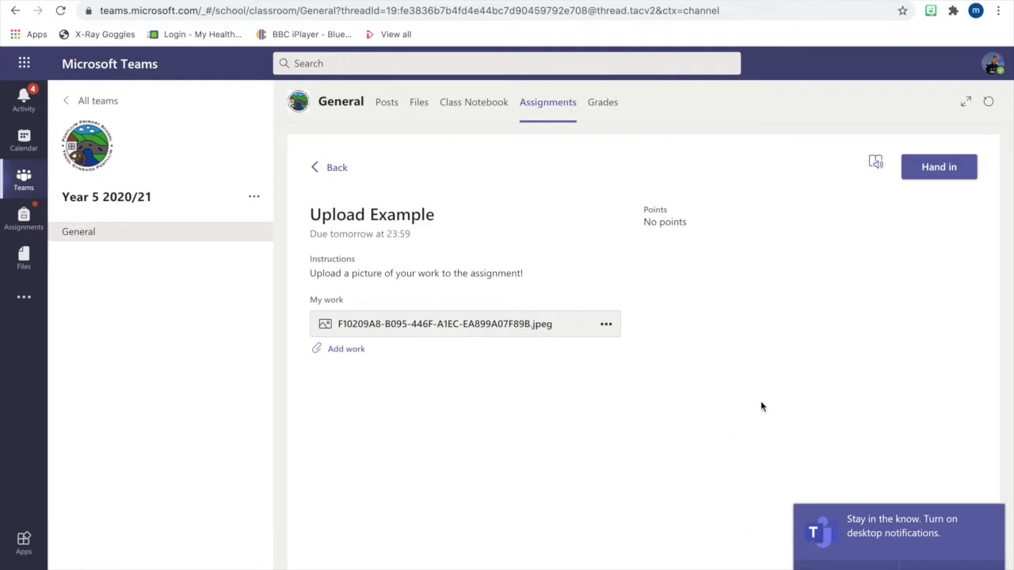
mouse_move(938, 168)
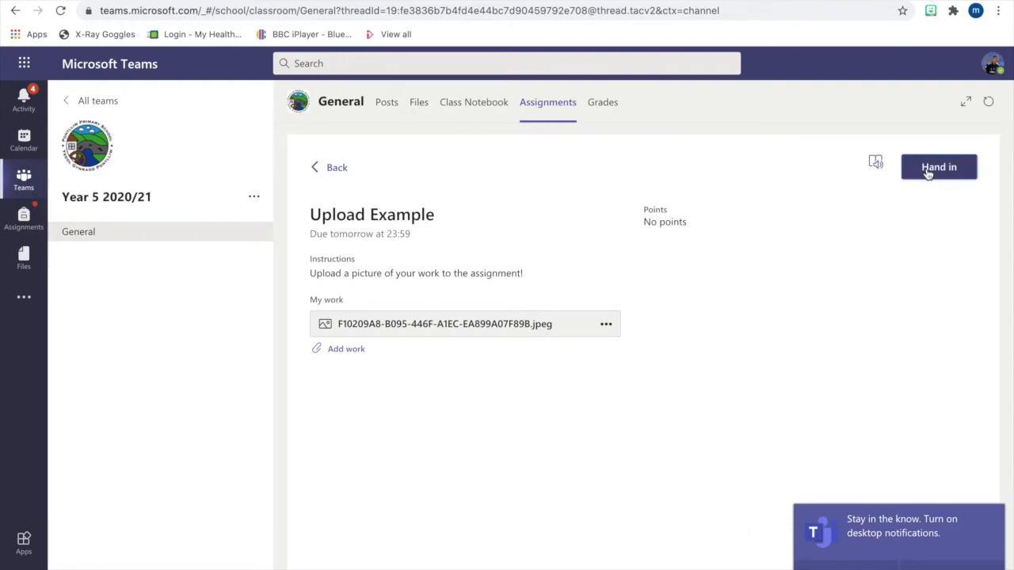